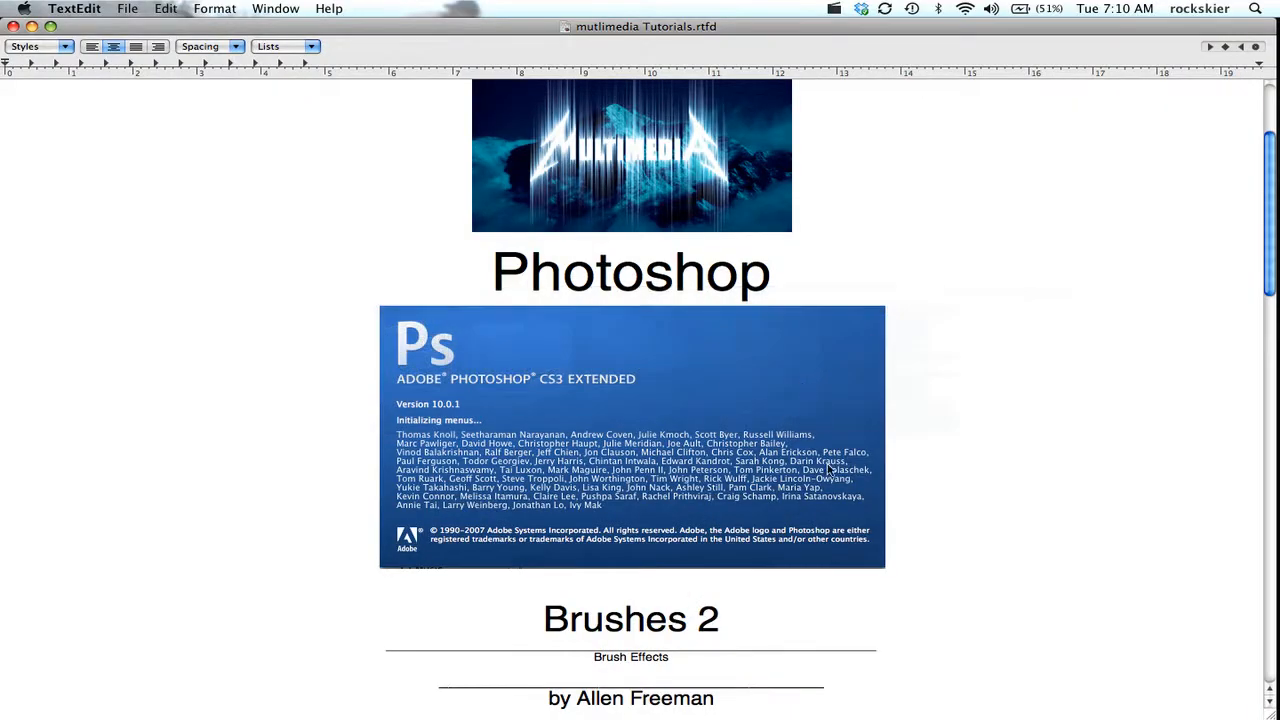
pyautogui.moveTo(328, 128)
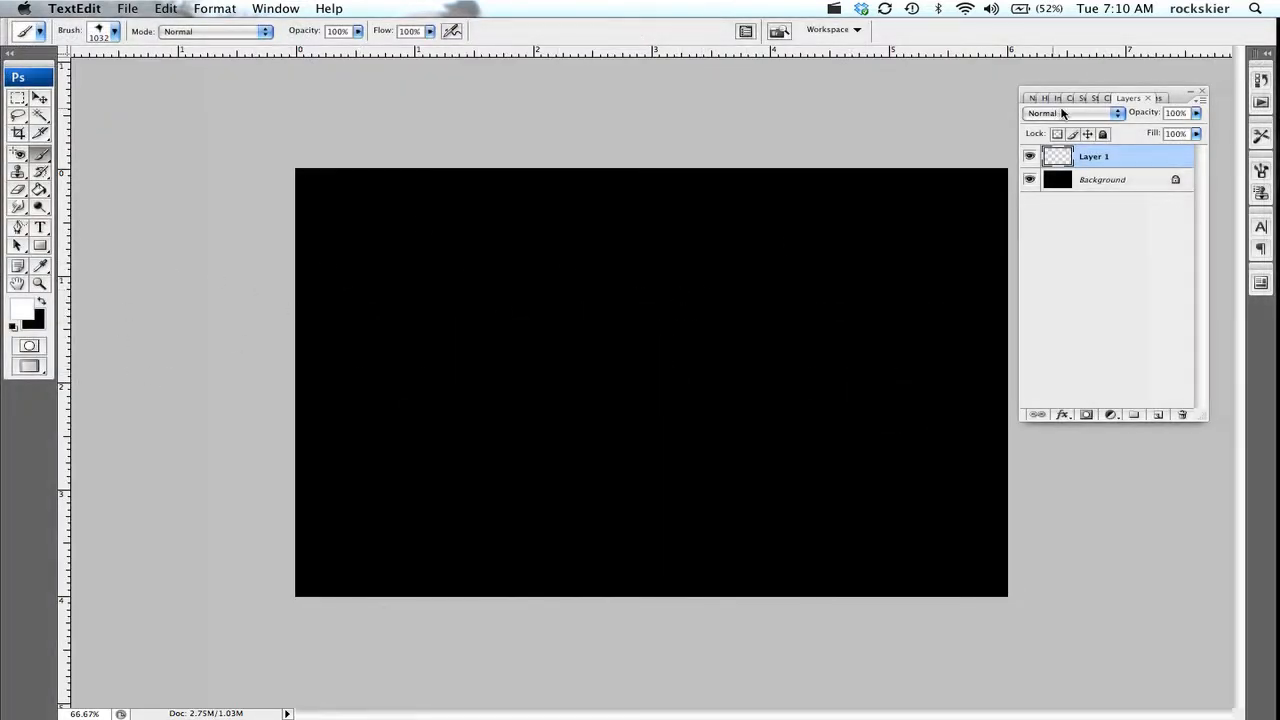
pyautogui.moveTo(1151, 445)
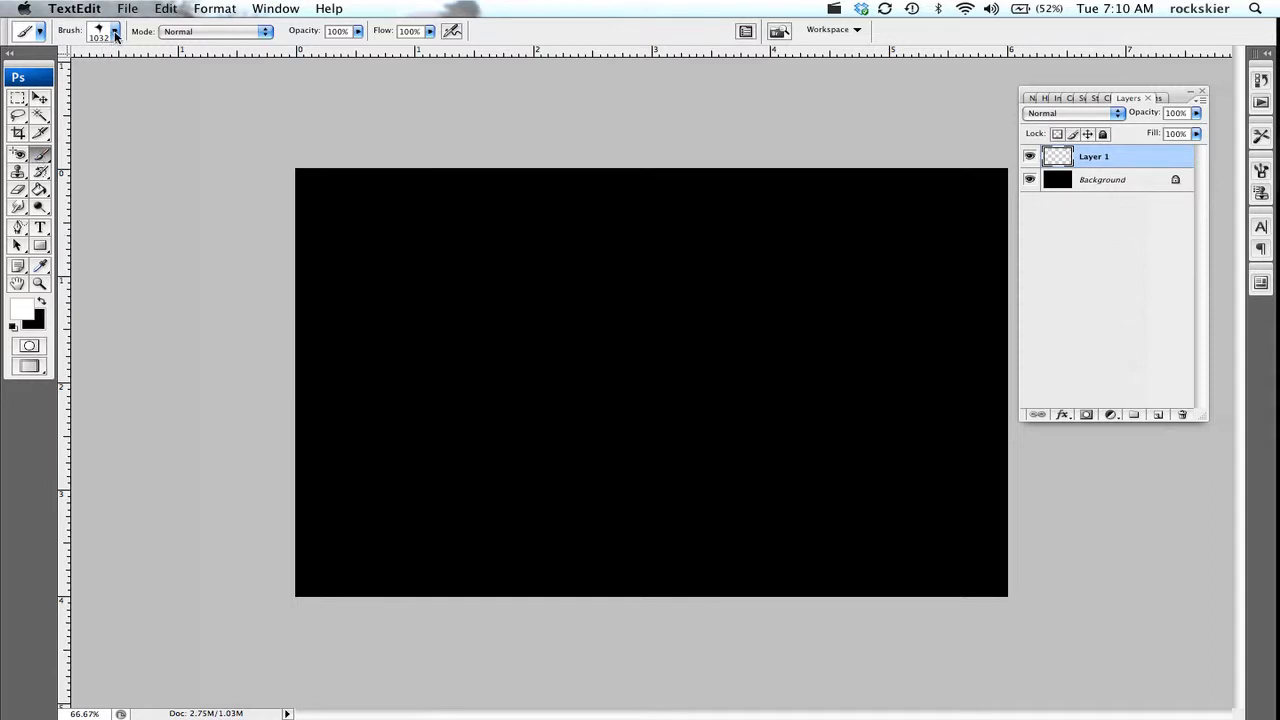
# Replace the 1032 brush tip with the 954 px starburst tip from the Brush preset picker
pyautogui.click(115, 31)
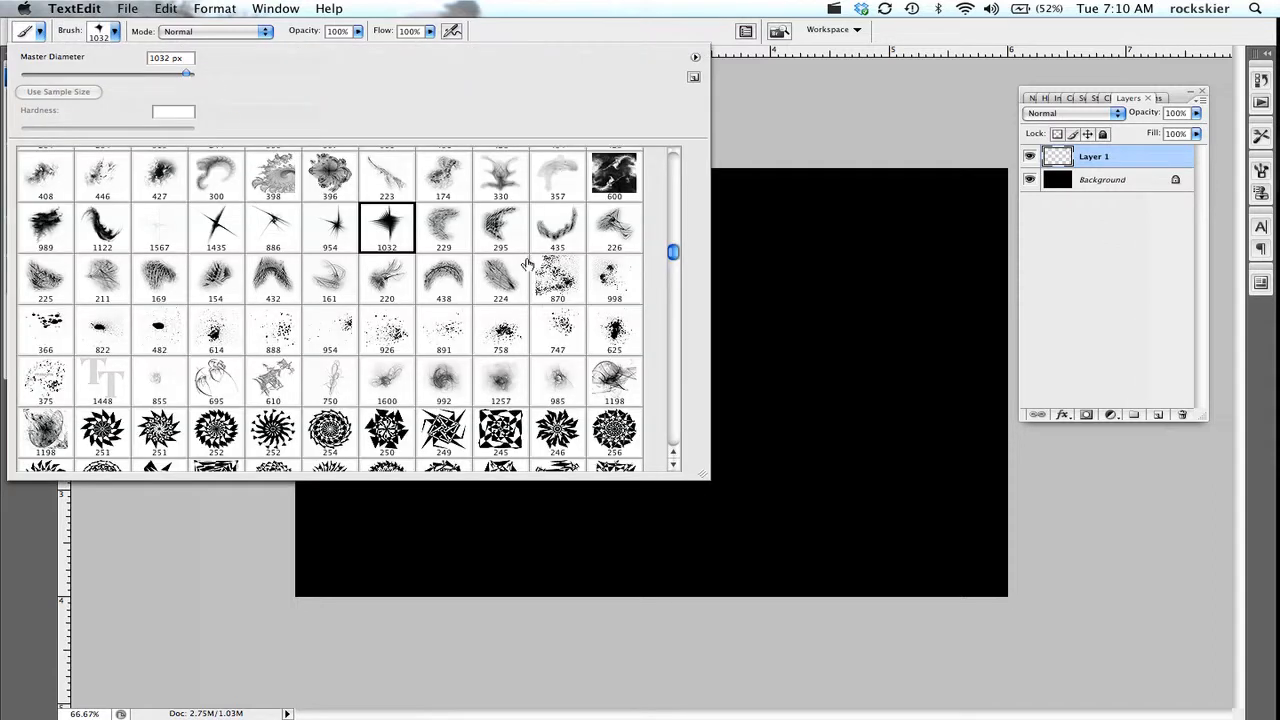
pyautogui.click(329, 225)
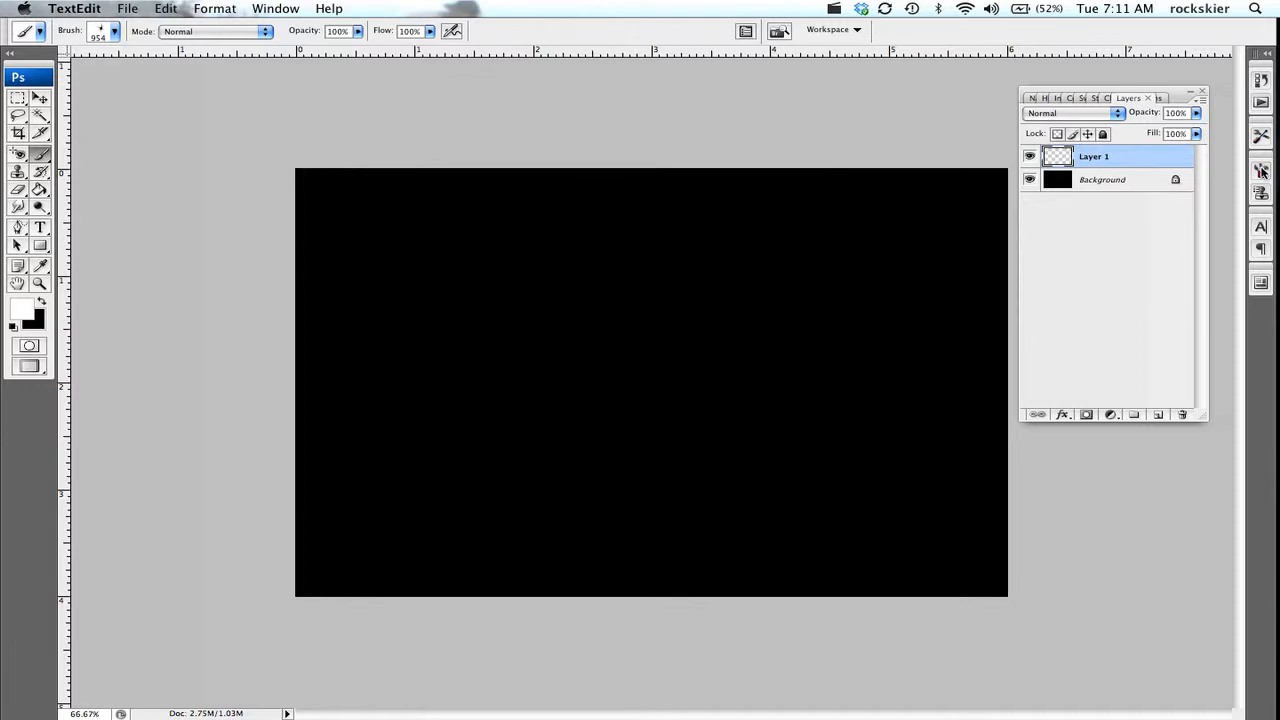
pyautogui.click(1261, 171)
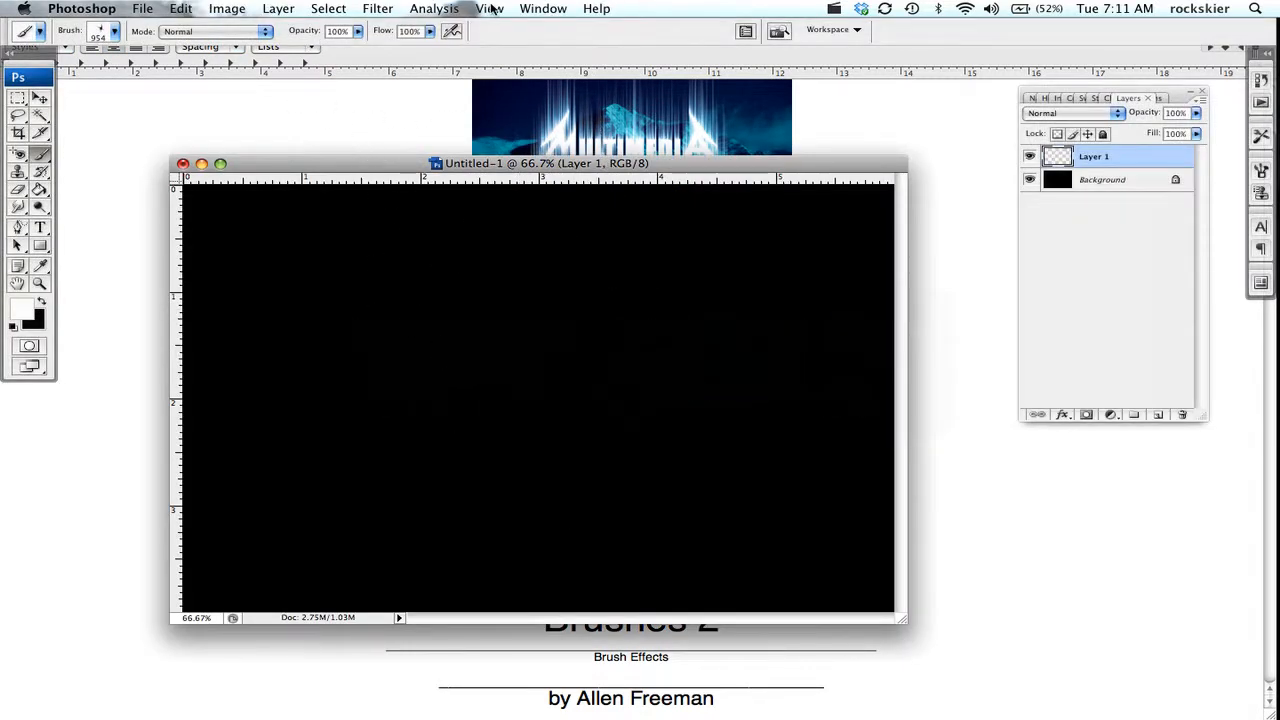
# Show the Brushes panel from the Window menu and view its Brush Tip Shape settings
pyautogui.click(489, 8)
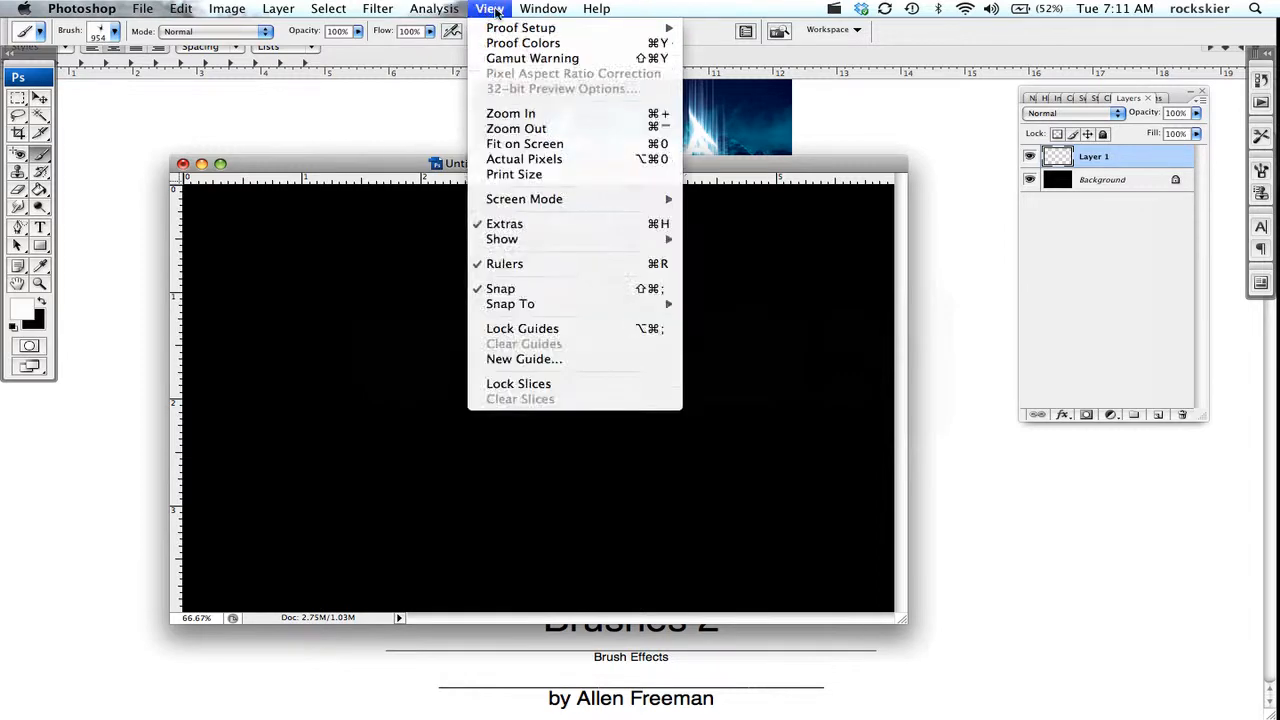
pyautogui.click(543, 8)
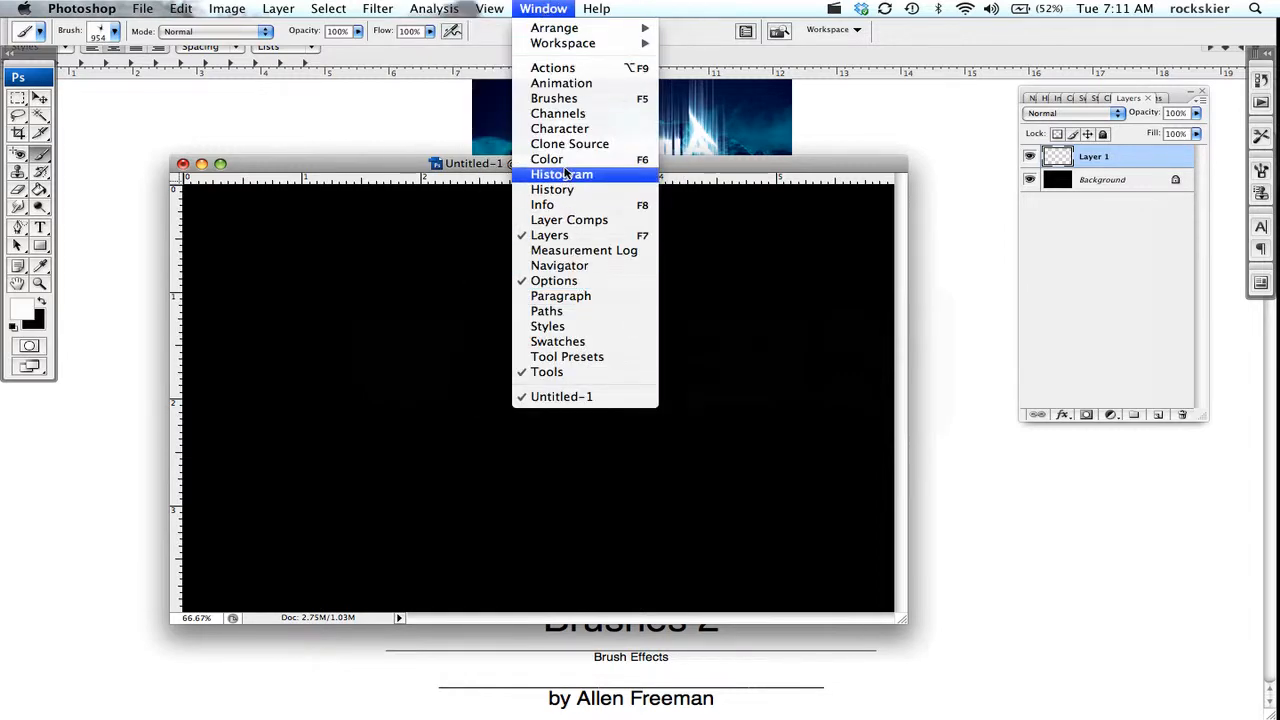
pyautogui.moveTo(553, 98)
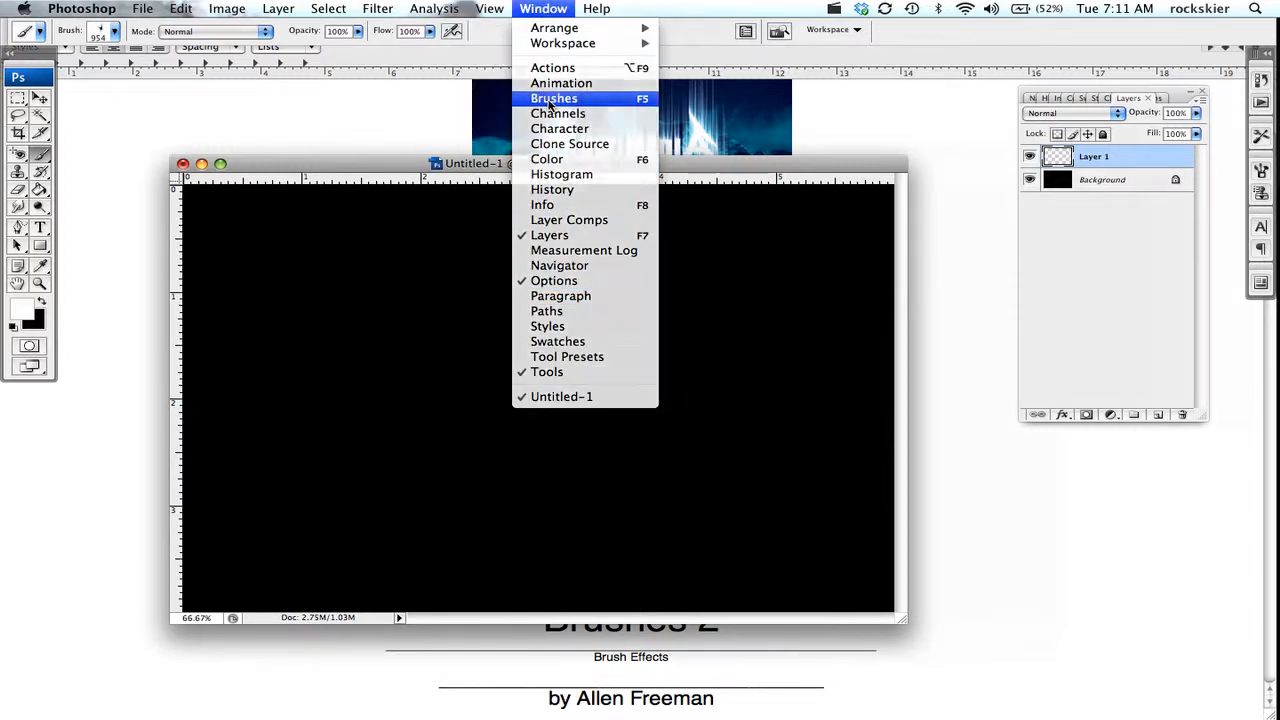
pyautogui.click(554, 98)
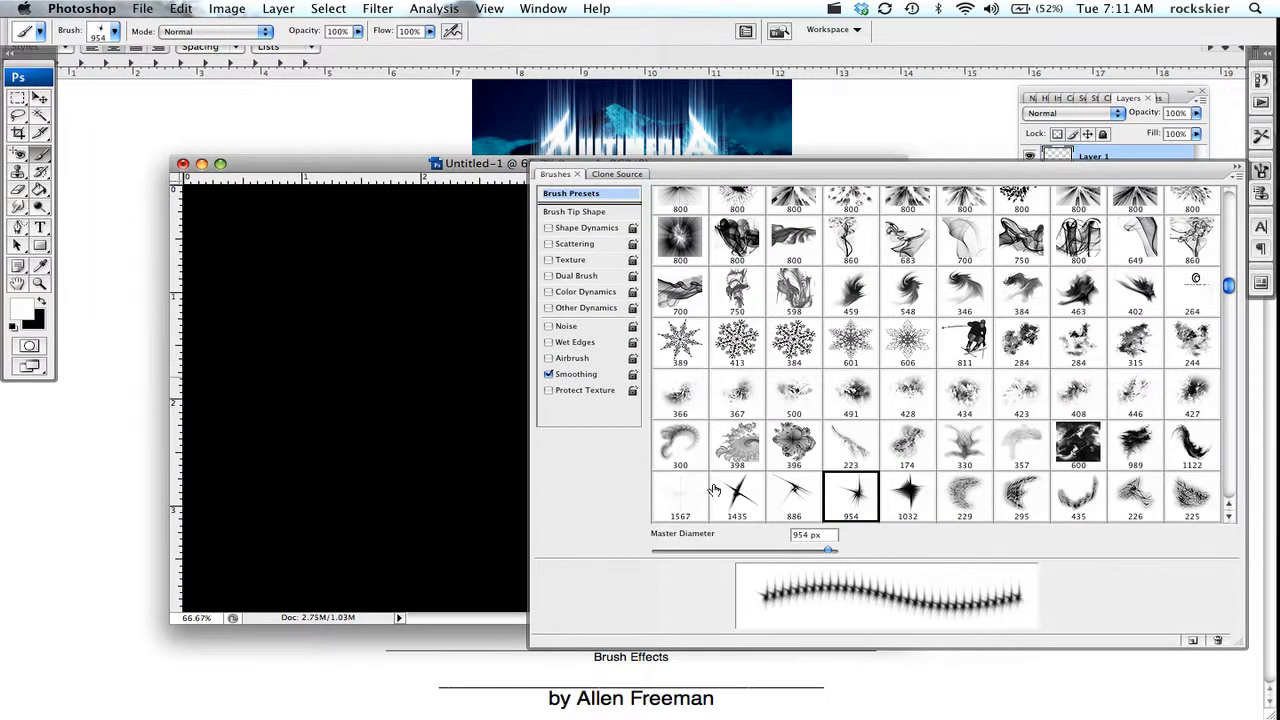
pyautogui.moveTo(925, 258)
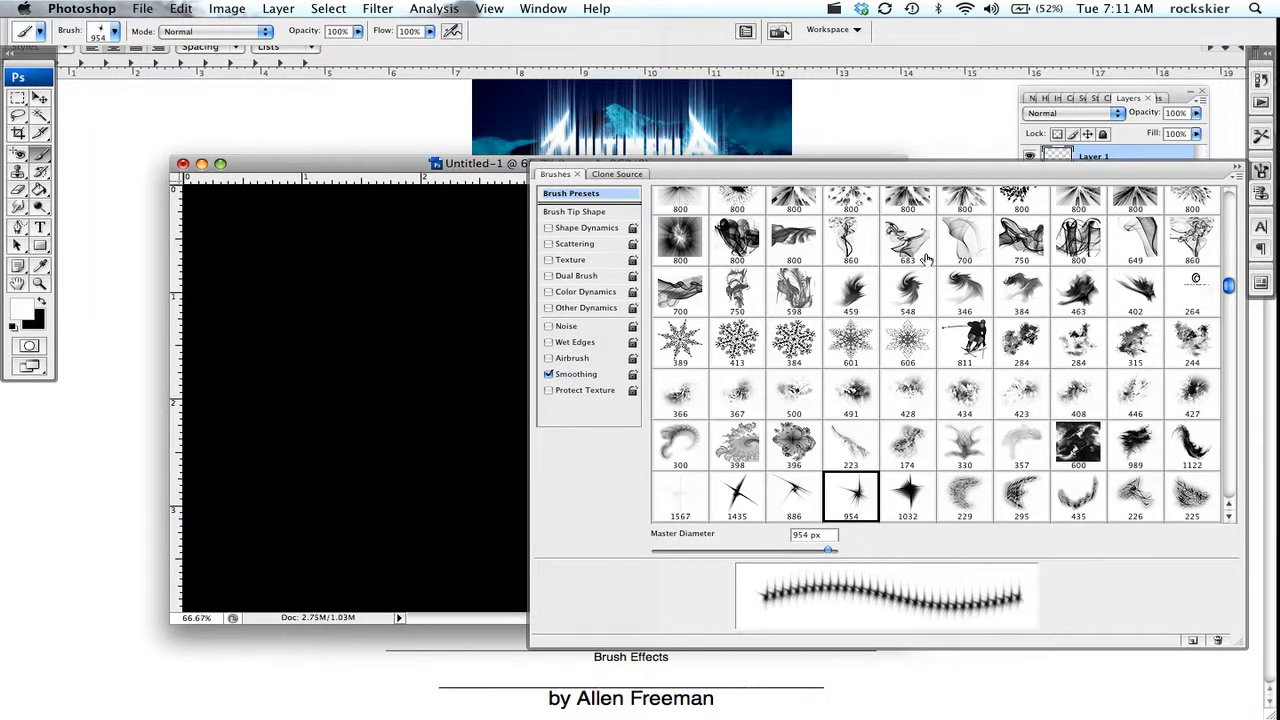
pyautogui.click(1237, 173)
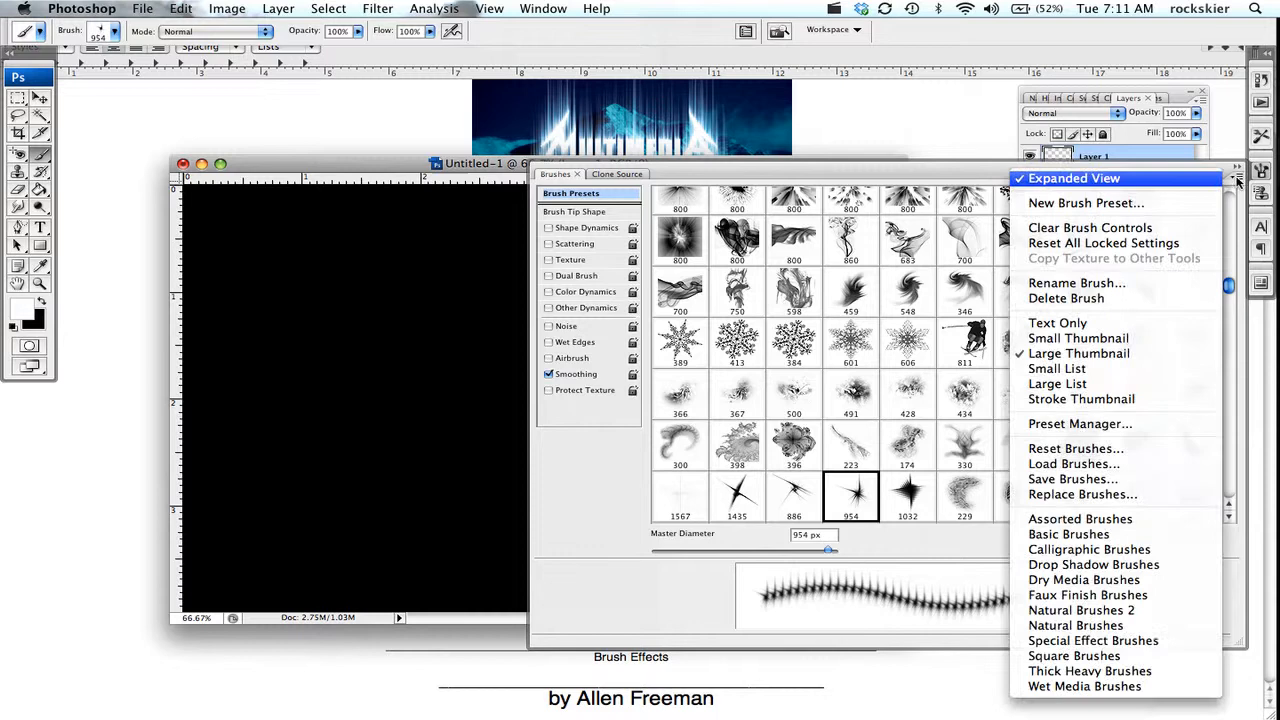
pyautogui.moveTo(1057, 384)
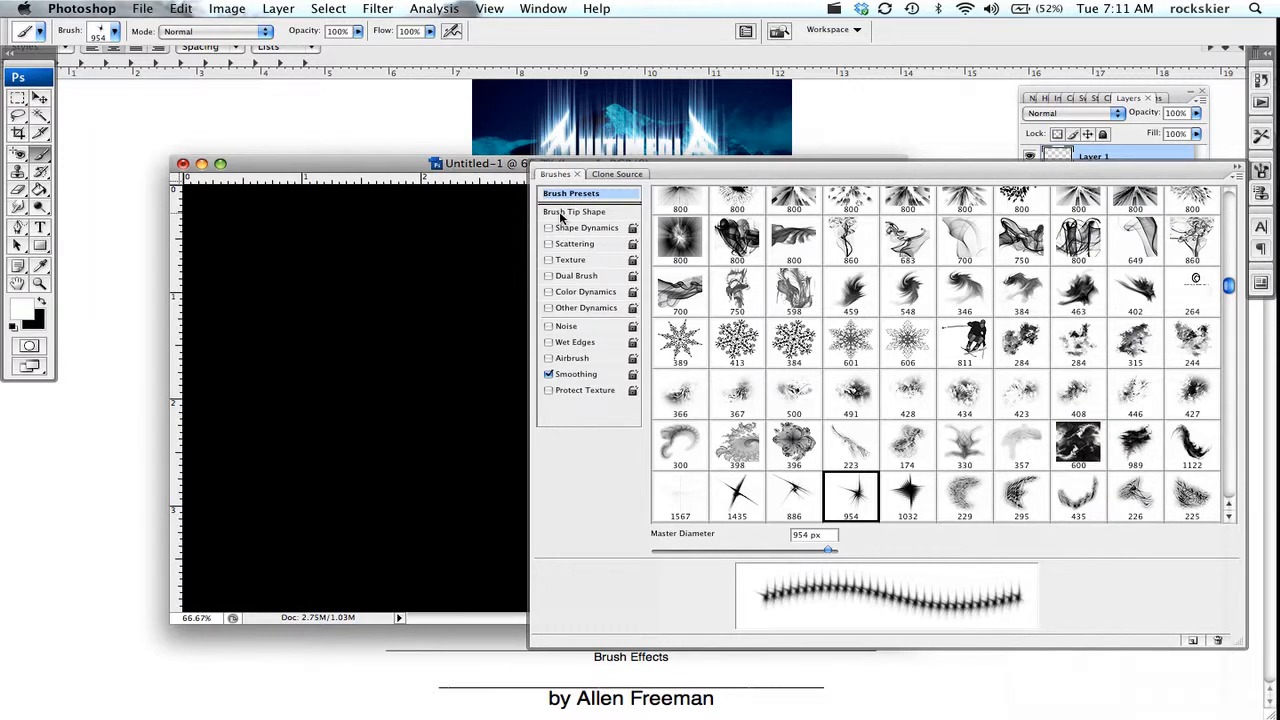
pyautogui.click(574, 211)
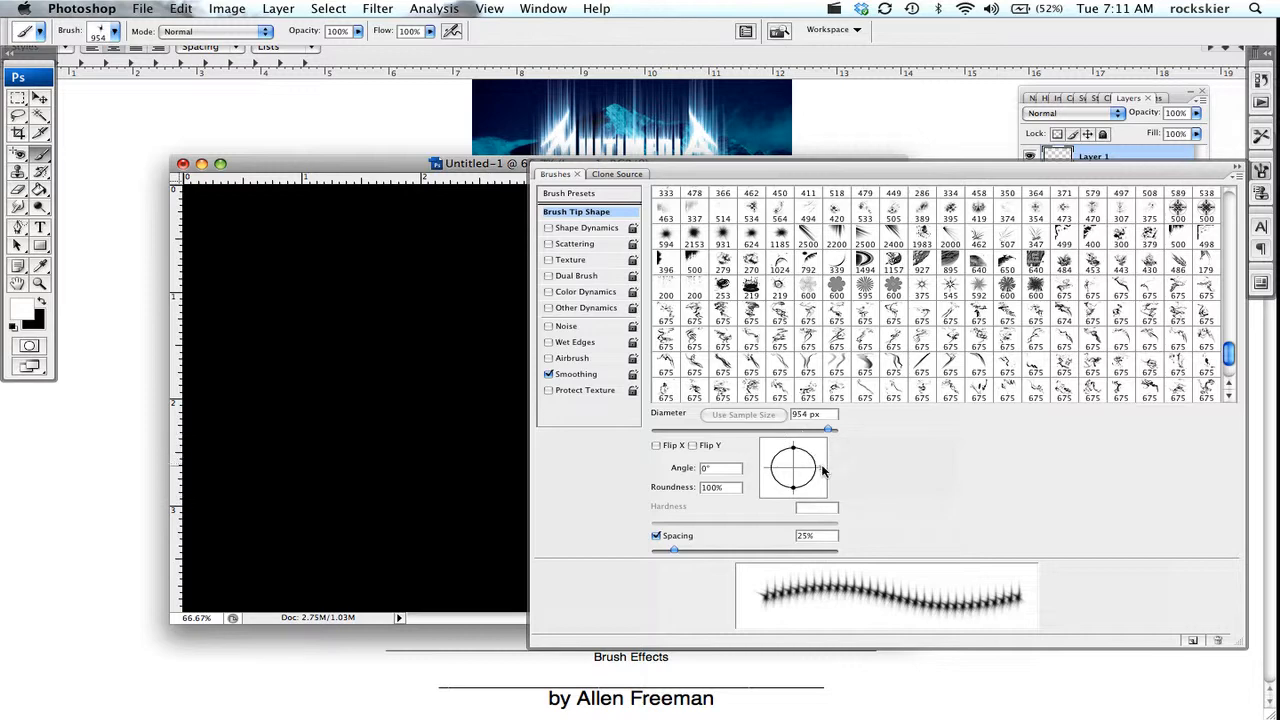
# Set the starburst tip angle to -97° and its diameter to 814 px
pyautogui.moveTo(810, 455); pyautogui.dragTo(785, 480)
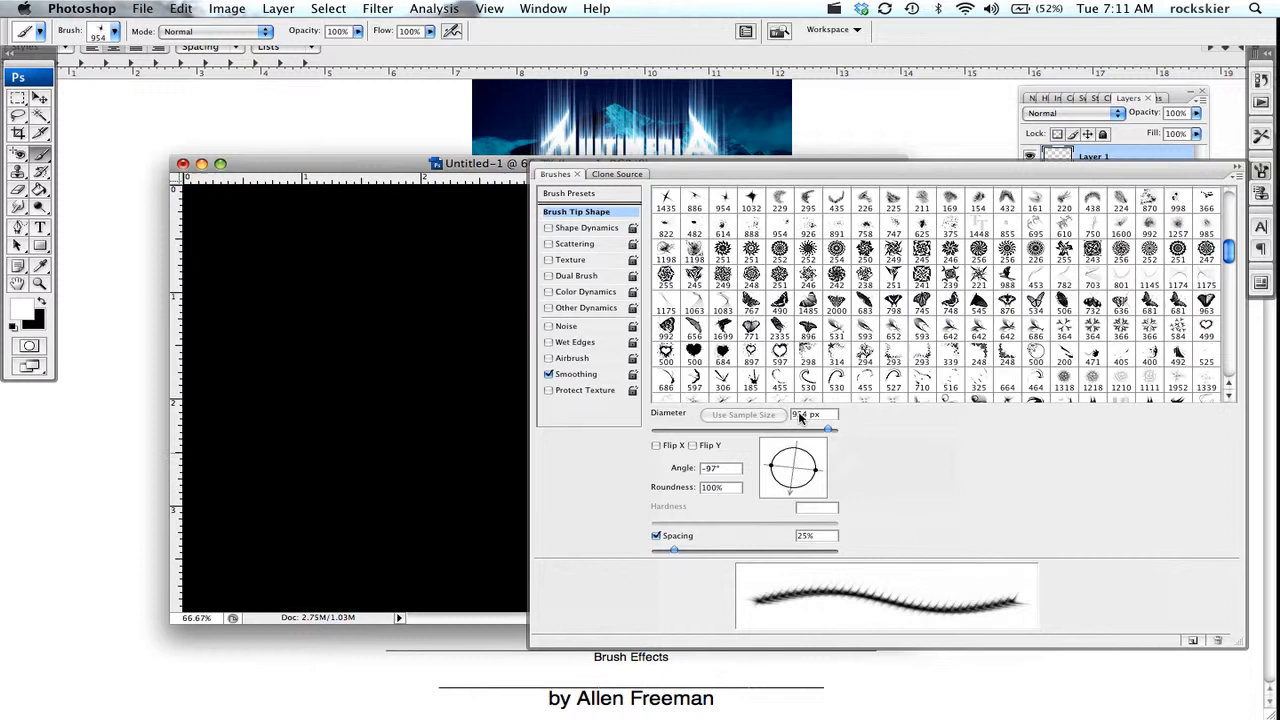
pyautogui.moveTo(827, 428); pyautogui.dragTo(814, 428)
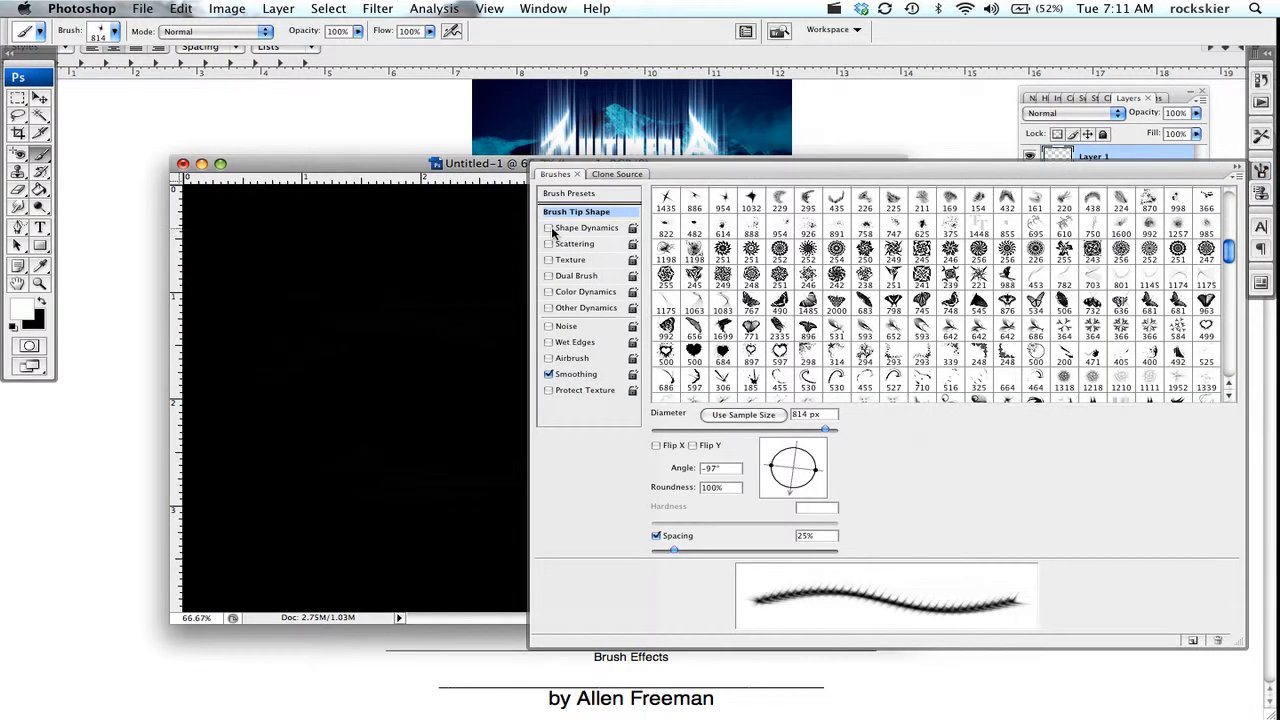
# Enable Shape Dynamics and Texture, choosing a grey texture pattern
pyautogui.click(548, 227)
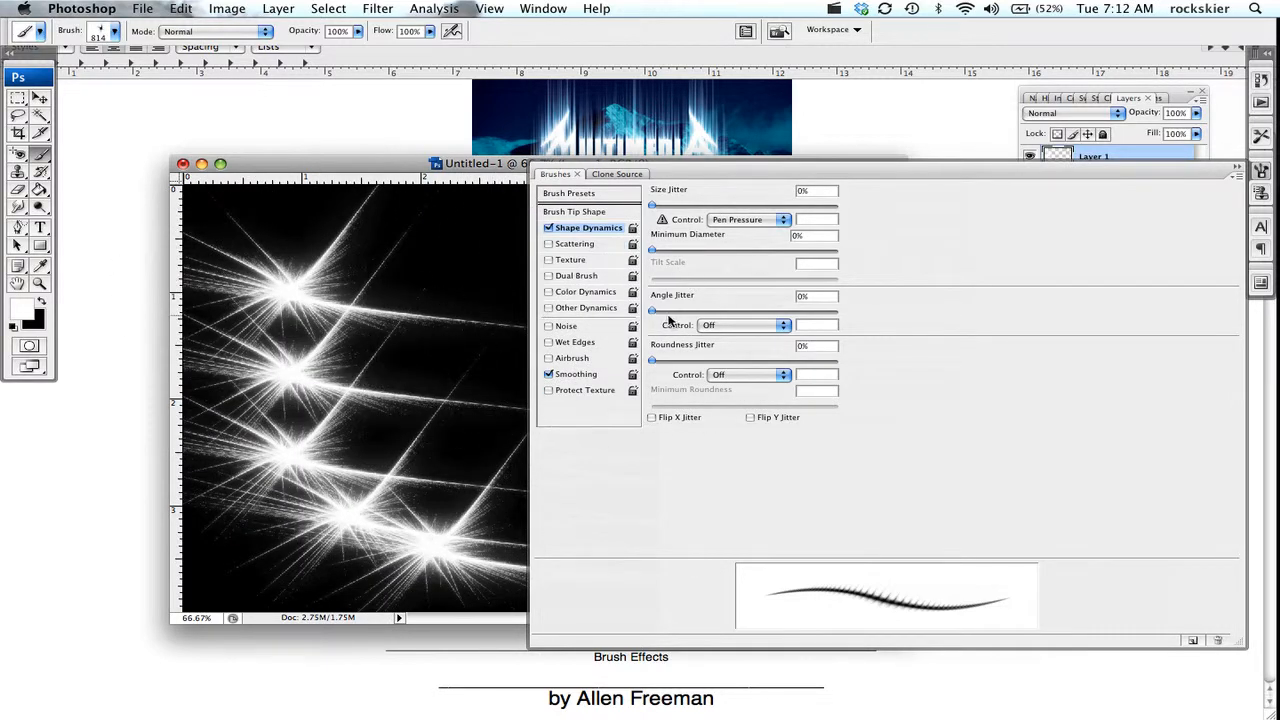
pyautogui.moveTo(667, 257)
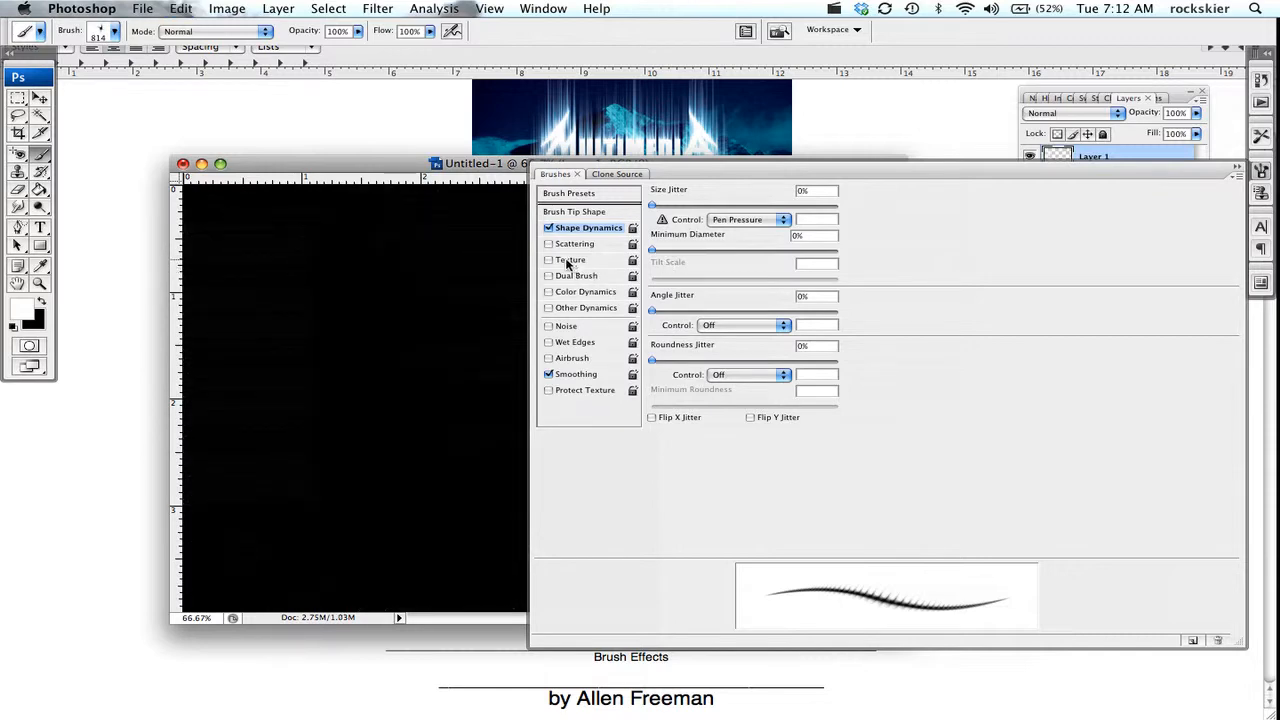
pyautogui.click(548, 259)
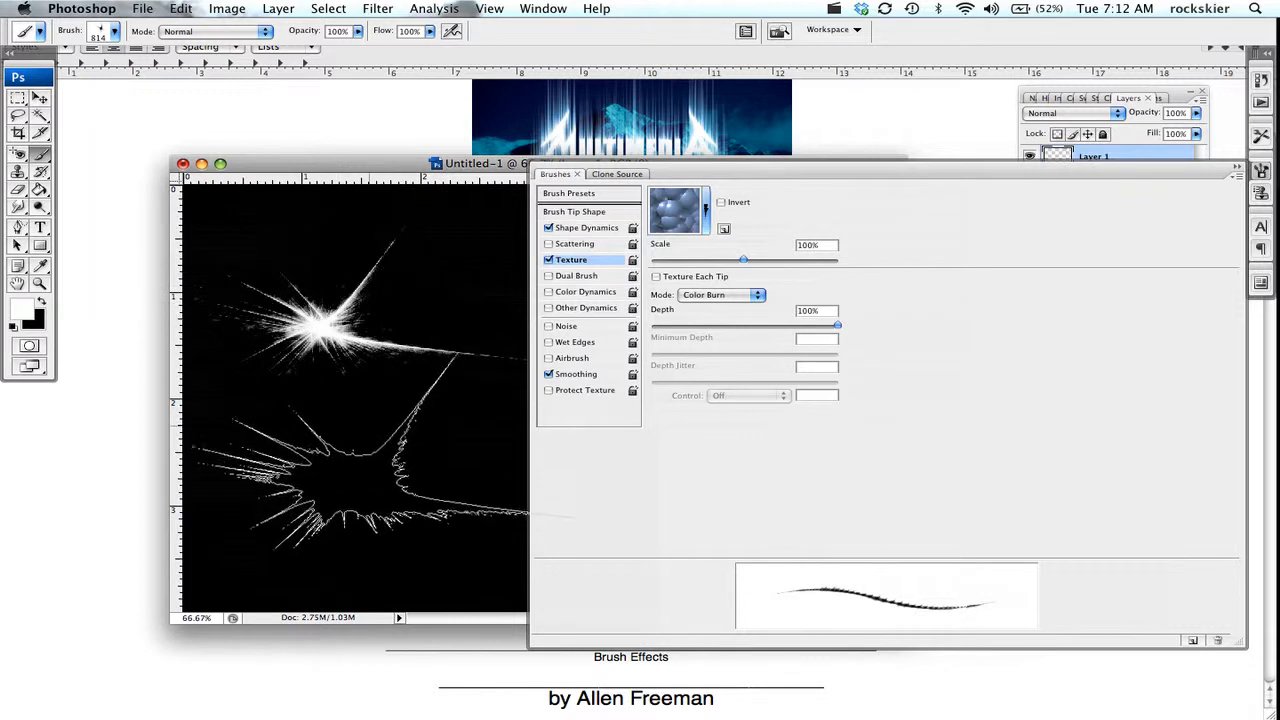
pyautogui.click(340, 490)
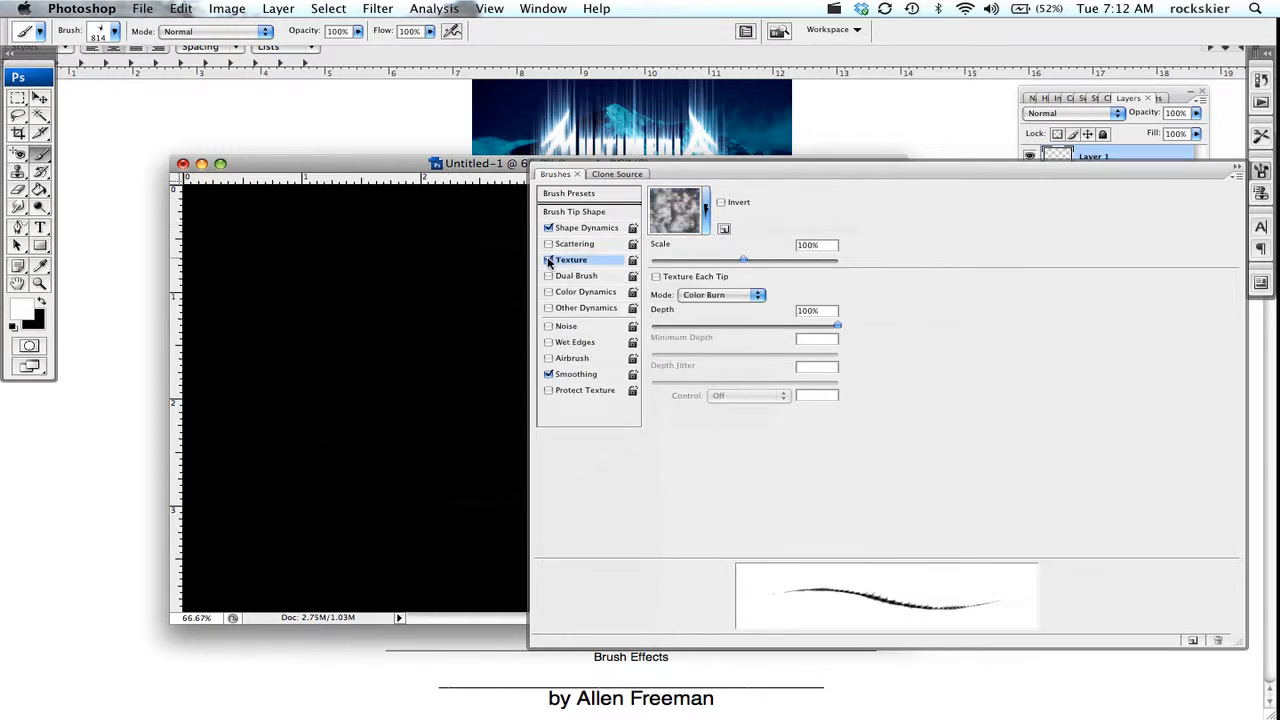
# Disable Texture, try and discard a 675 Dual Brush tip, then enable Color Dynamics
pyautogui.click(548, 259)
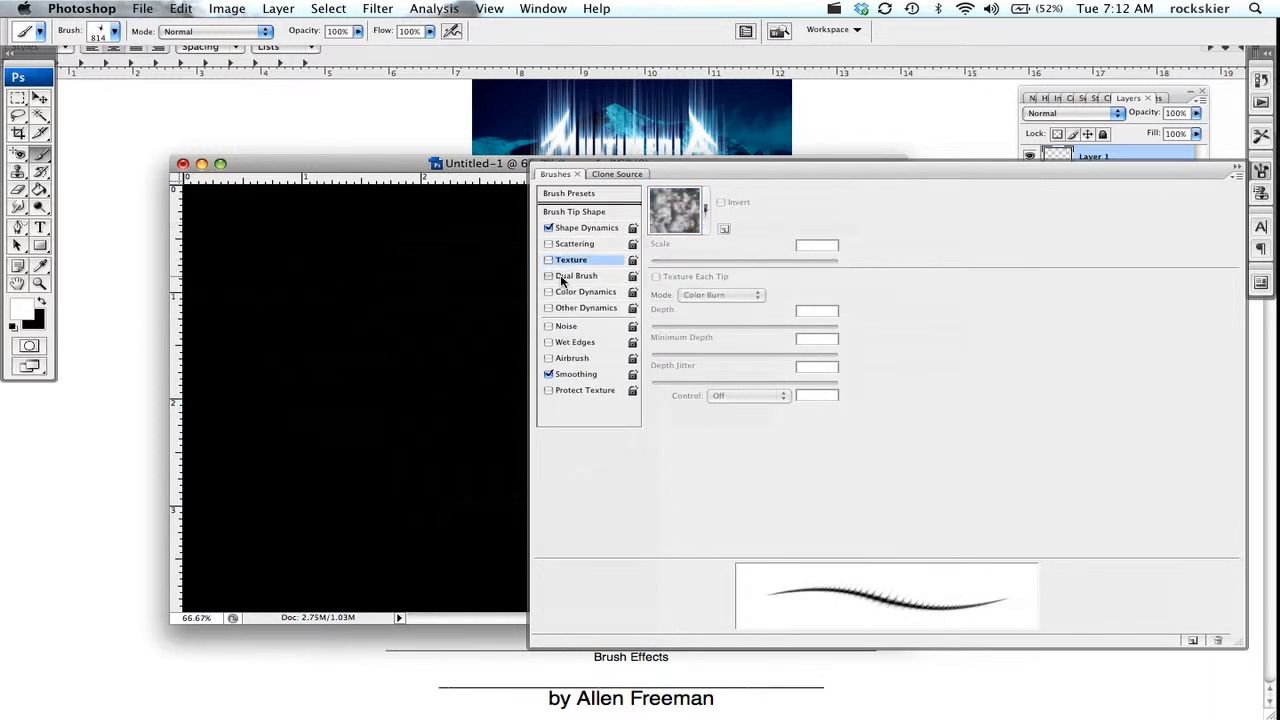
pyautogui.click(577, 275)
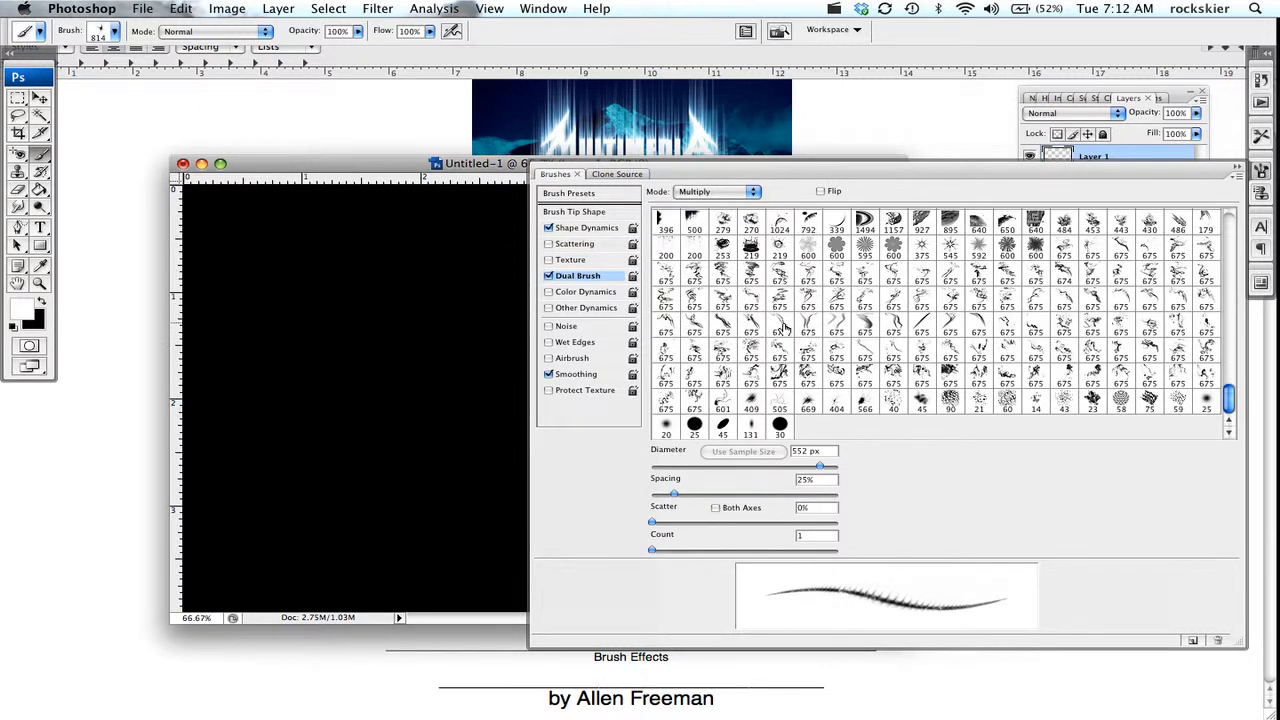
pyautogui.click(779, 327)
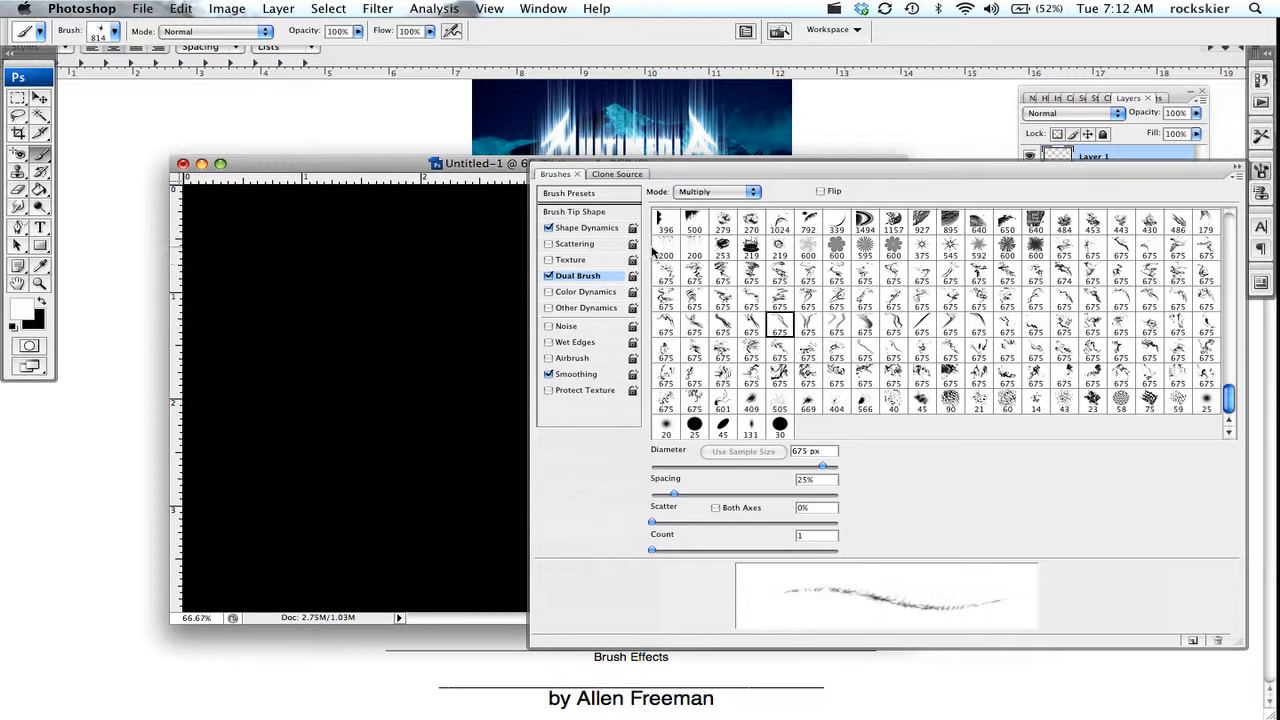
pyautogui.click(548, 275)
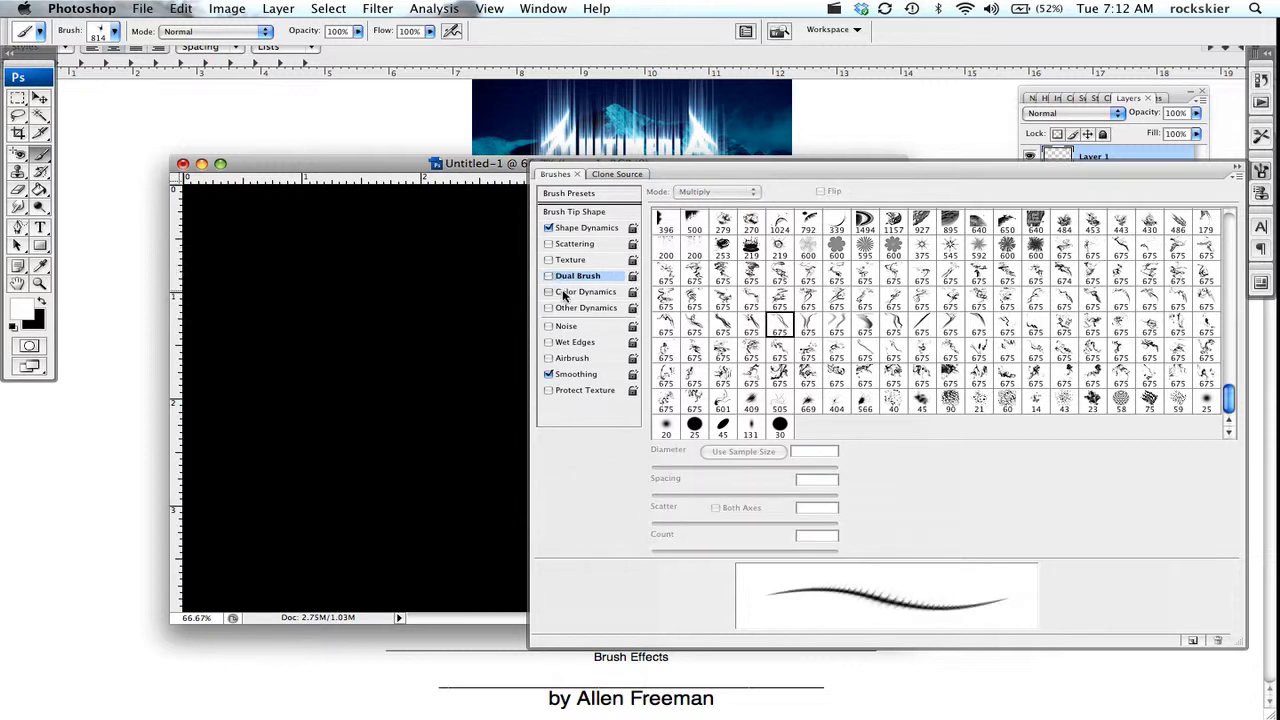
pyautogui.click(587, 291)
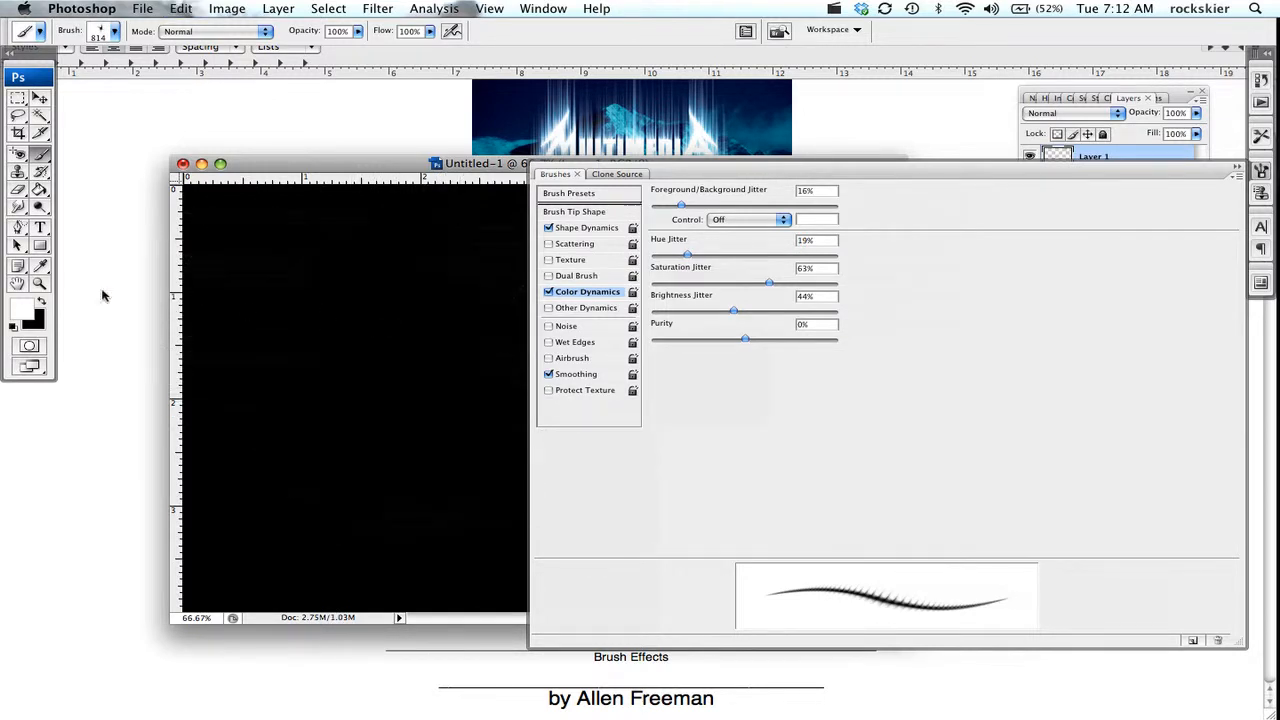
# Set red as foreground and green as background colour, then enable Other Dynamics
pyautogui.click(17, 310)
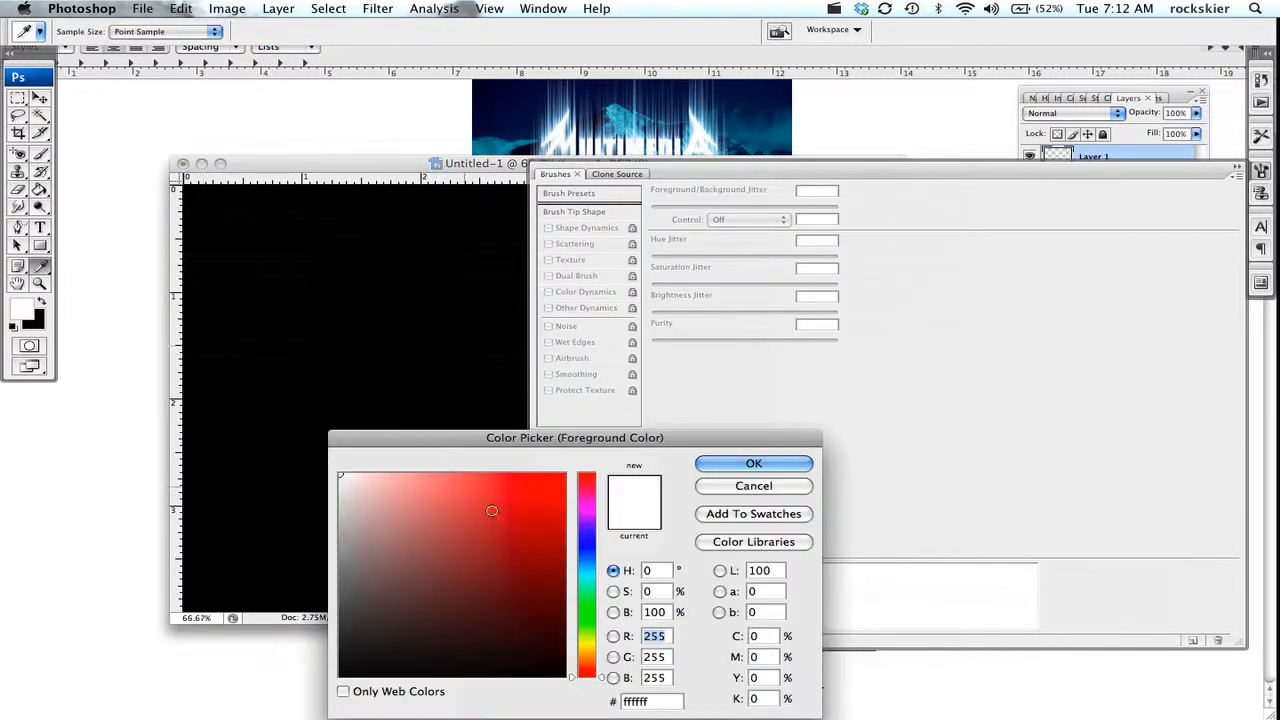
pyautogui.click(753, 463)
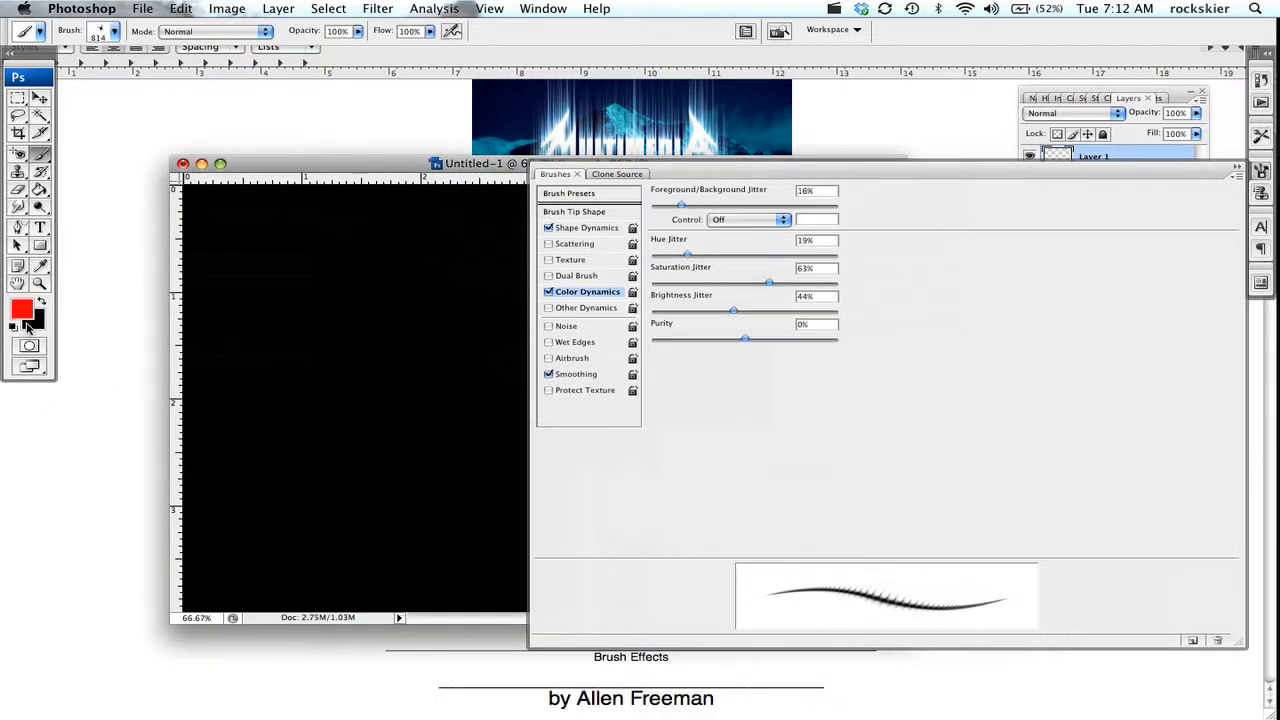
pyautogui.click(33, 320)
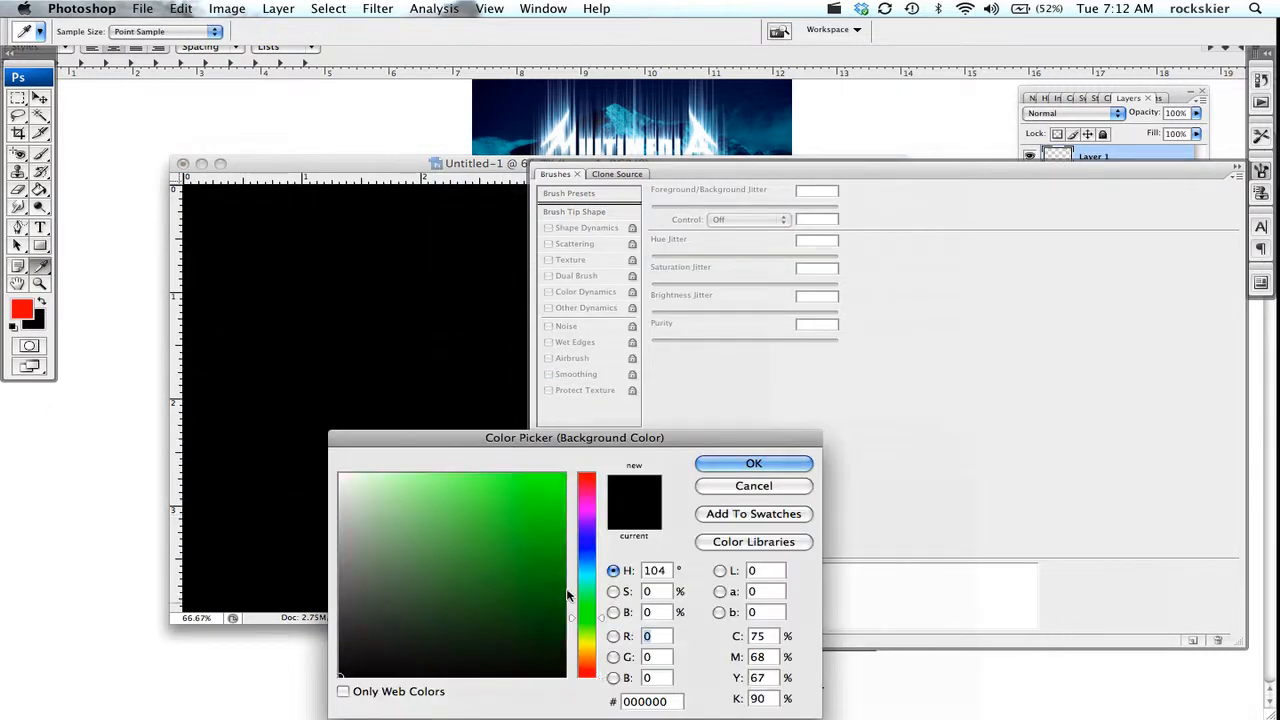
pyautogui.click(753, 463)
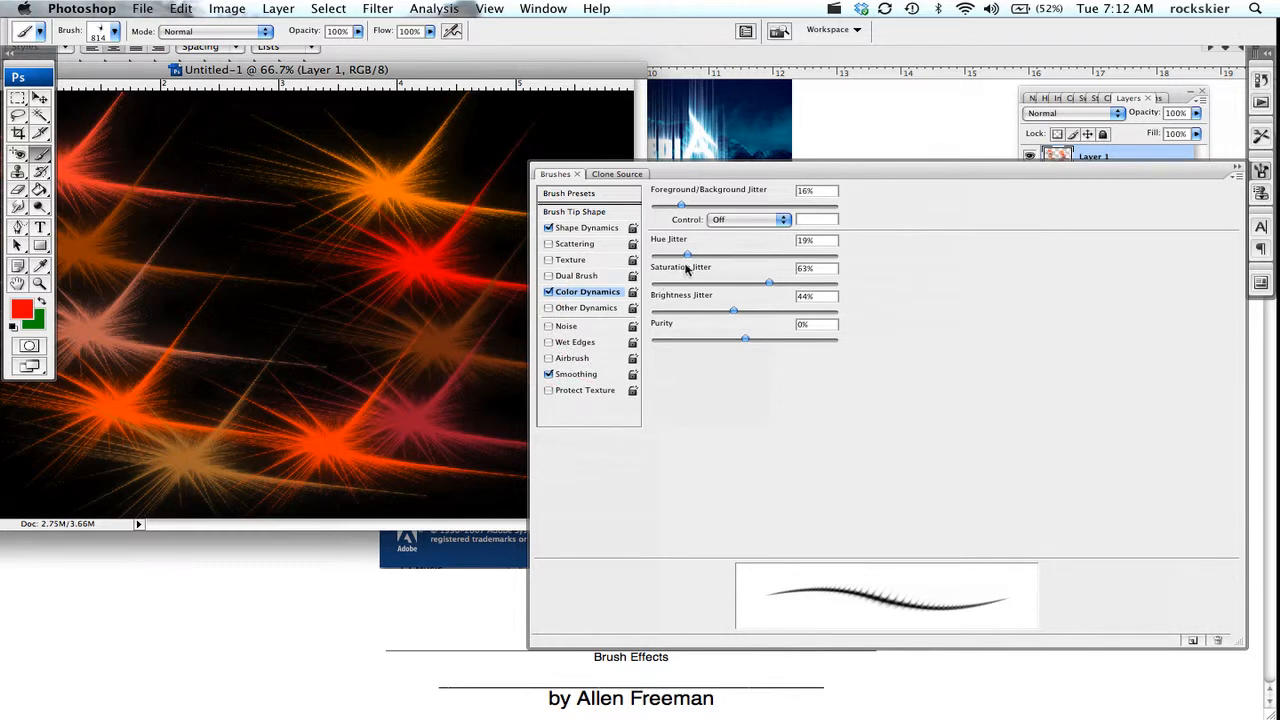
pyautogui.click(585, 307)
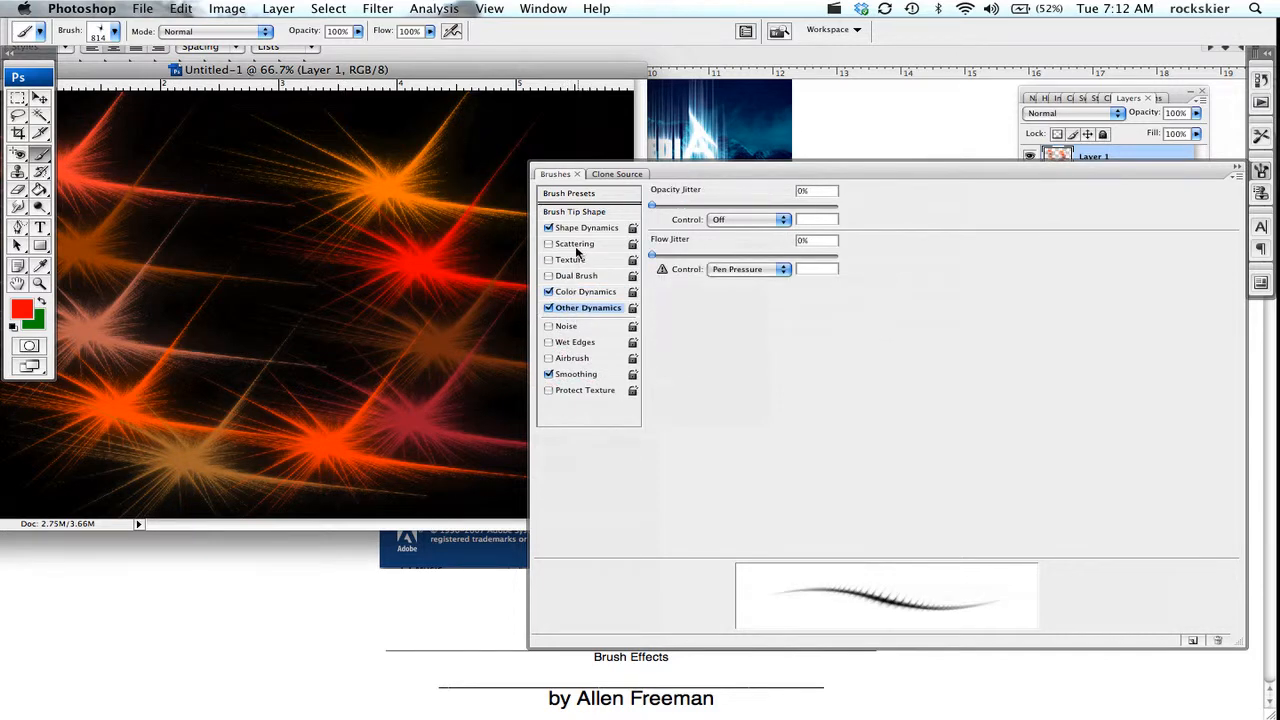
# Enable Scattering for the brush and return to the Brush Presets view
pyautogui.click(575, 243)
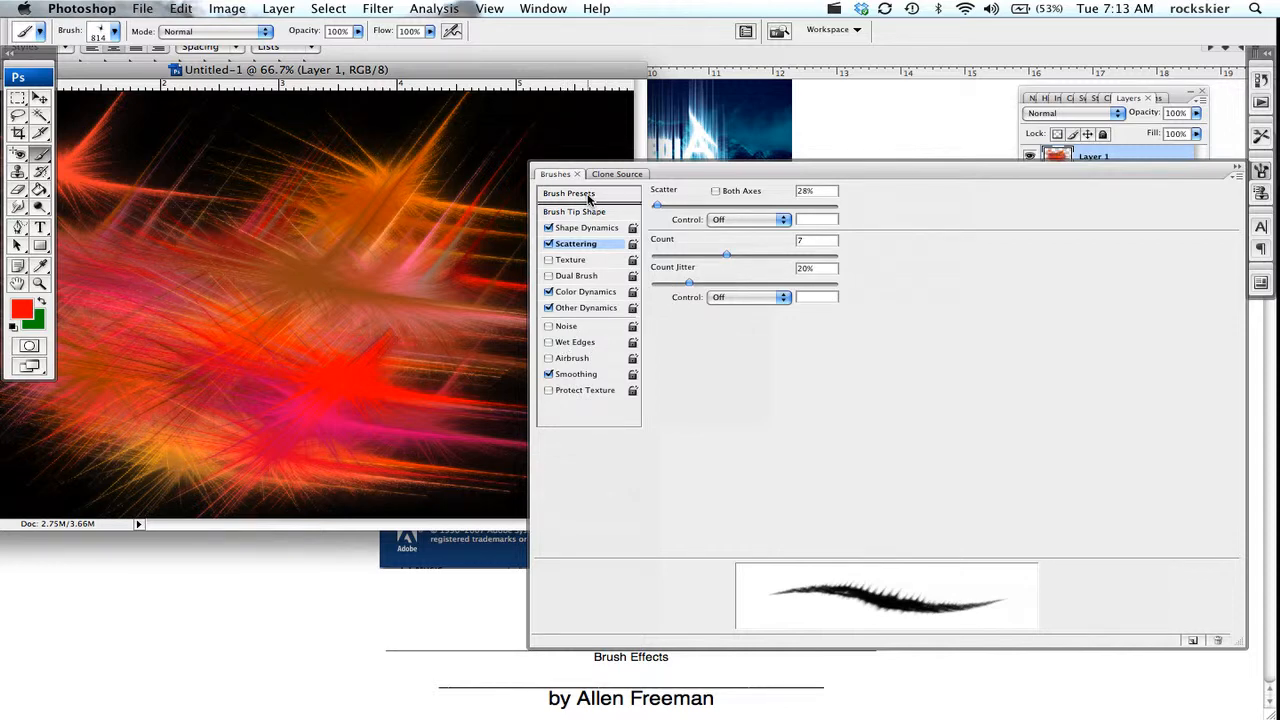
pyautogui.click(570, 193)
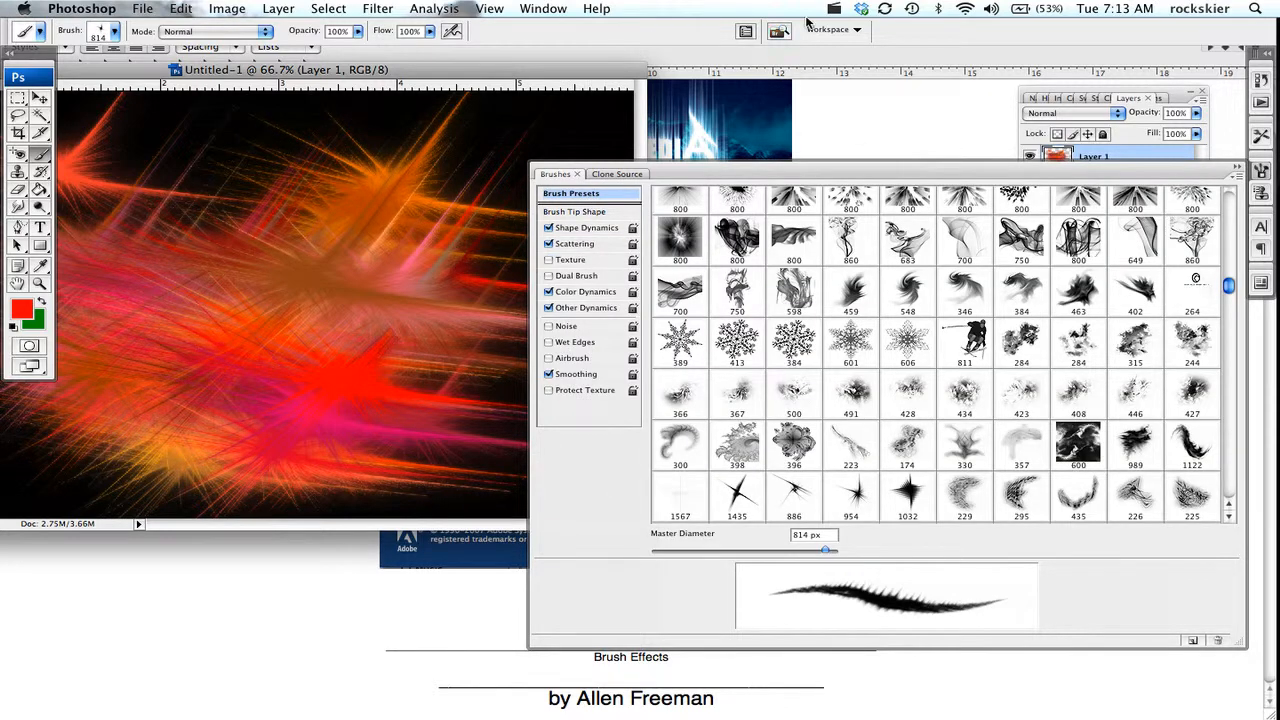